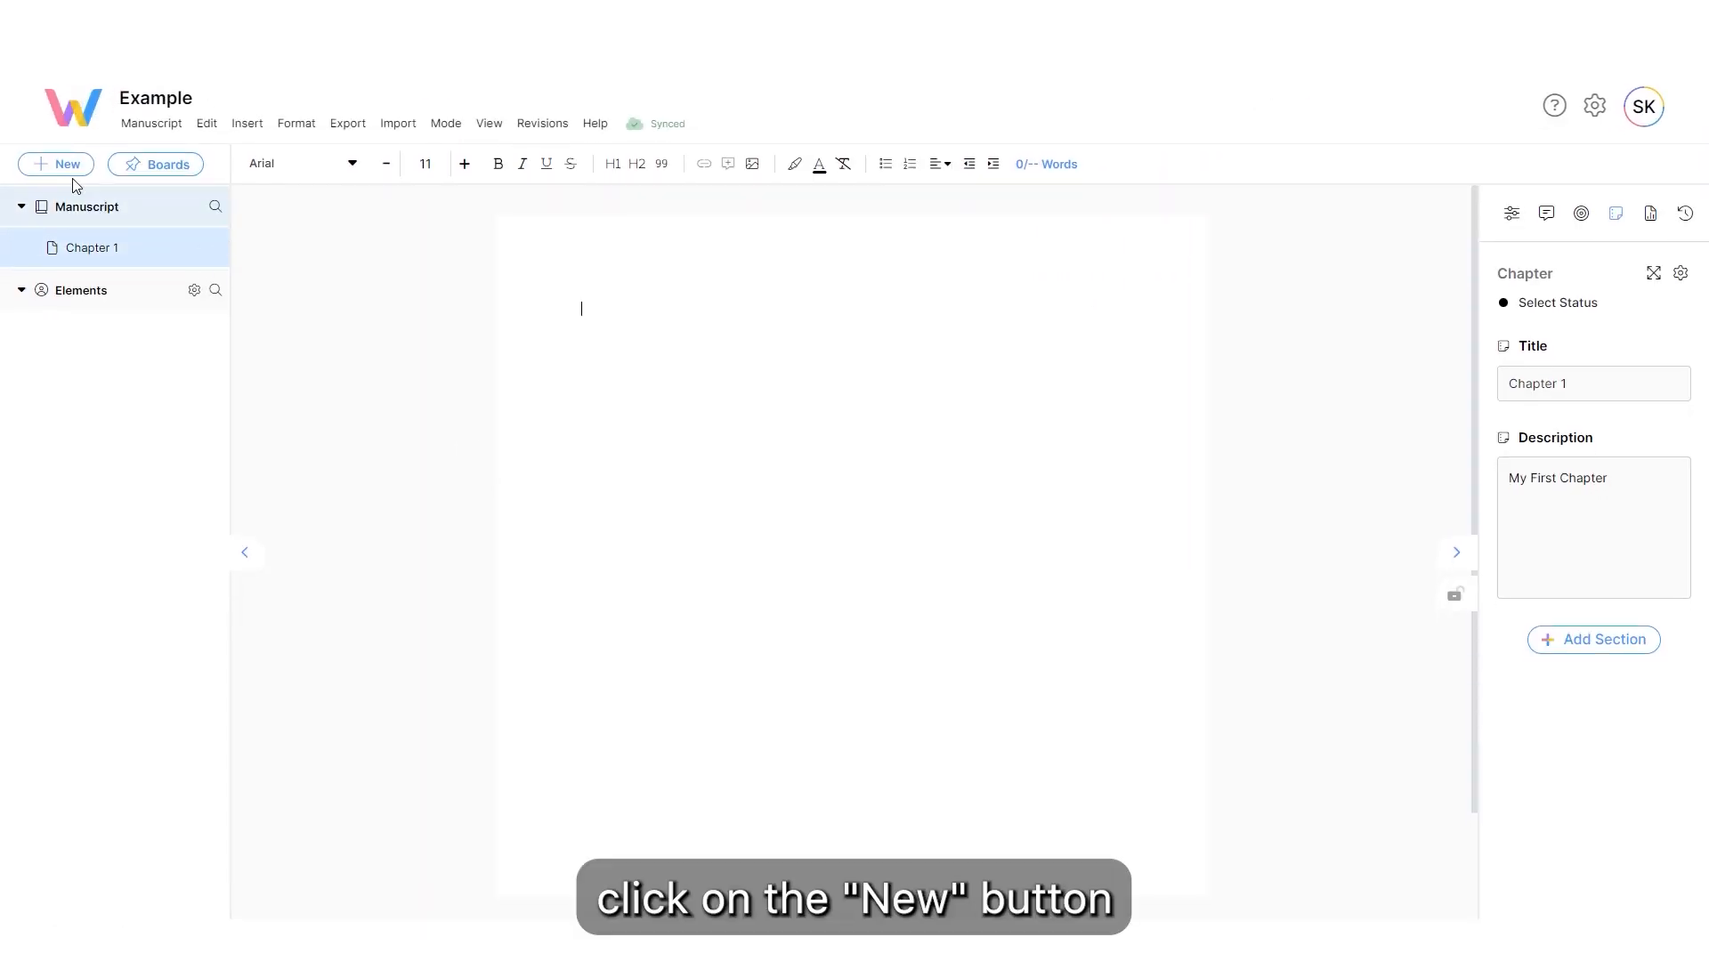
Step: Create a new standard chapter titled 'Desired name' from the New menu
left_click(56, 164)
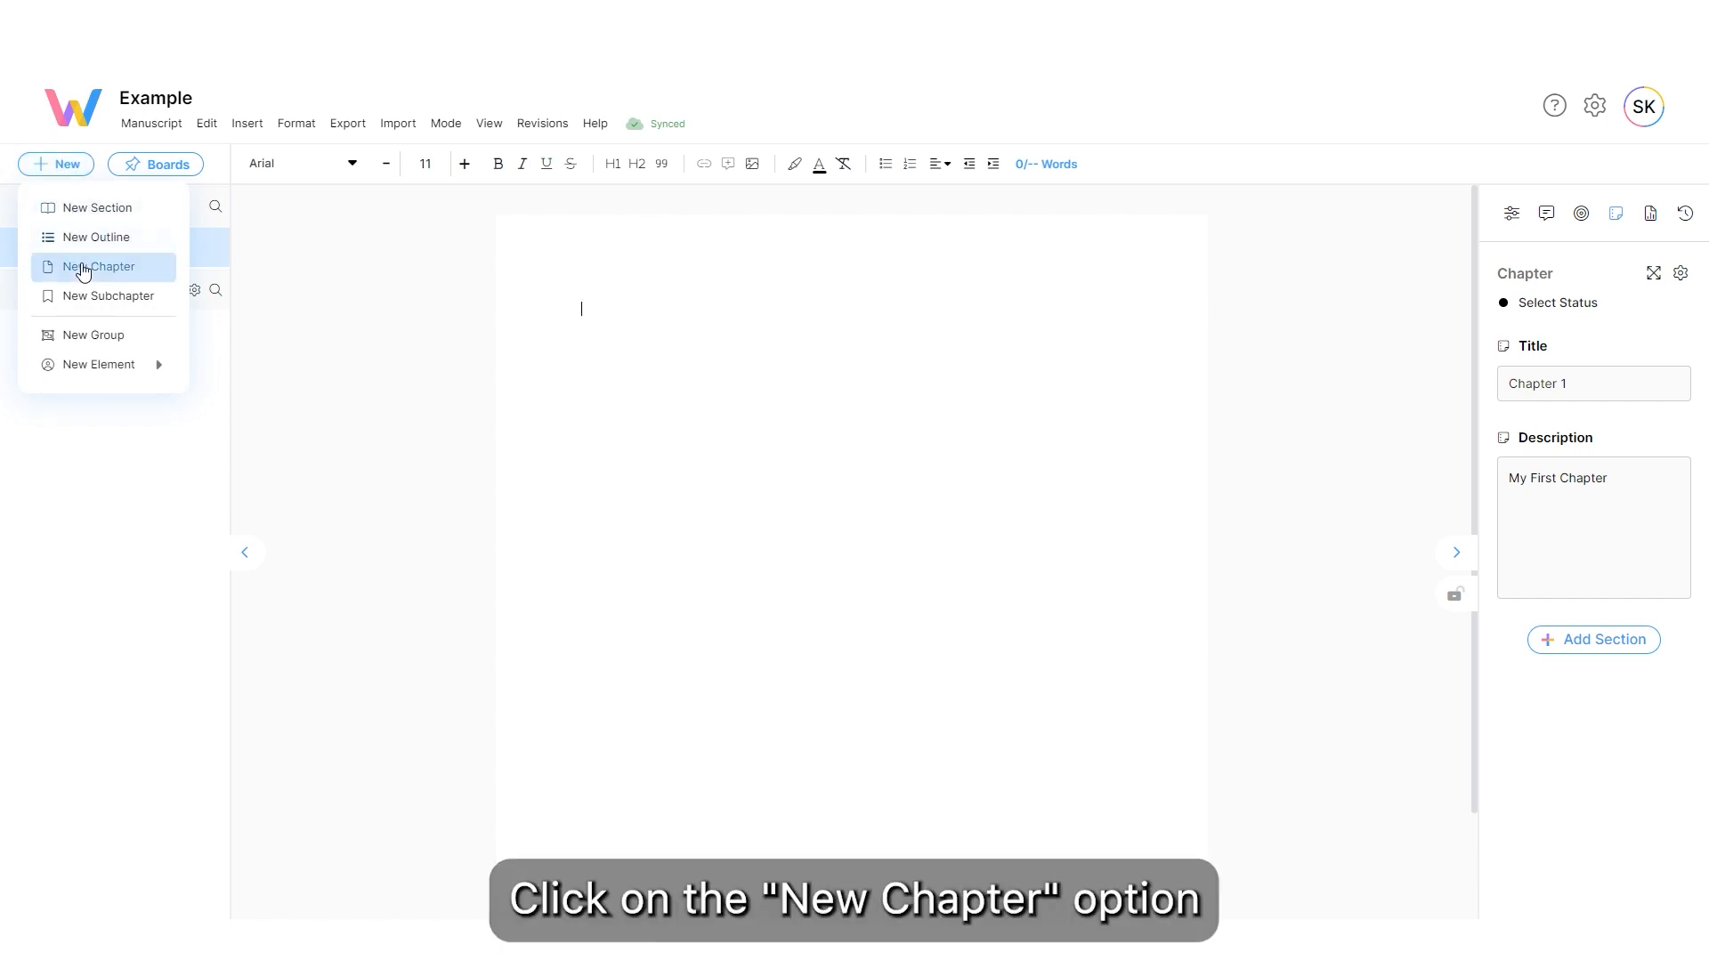
left_click(100, 267)
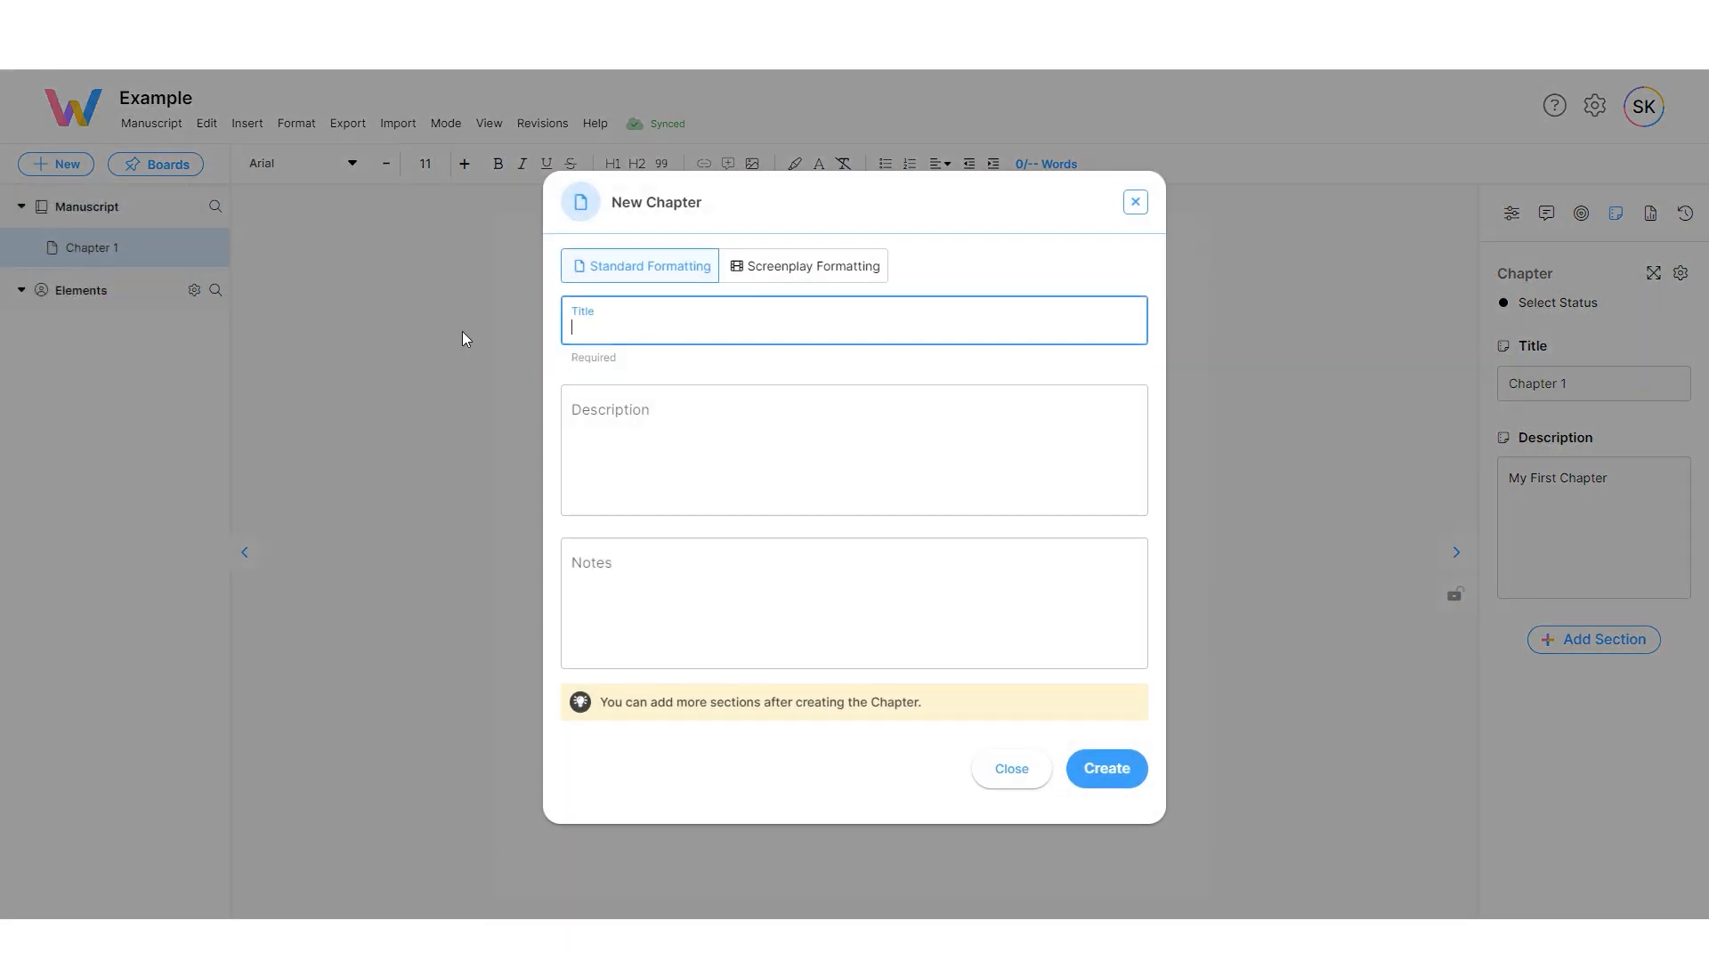
type("Desired name")
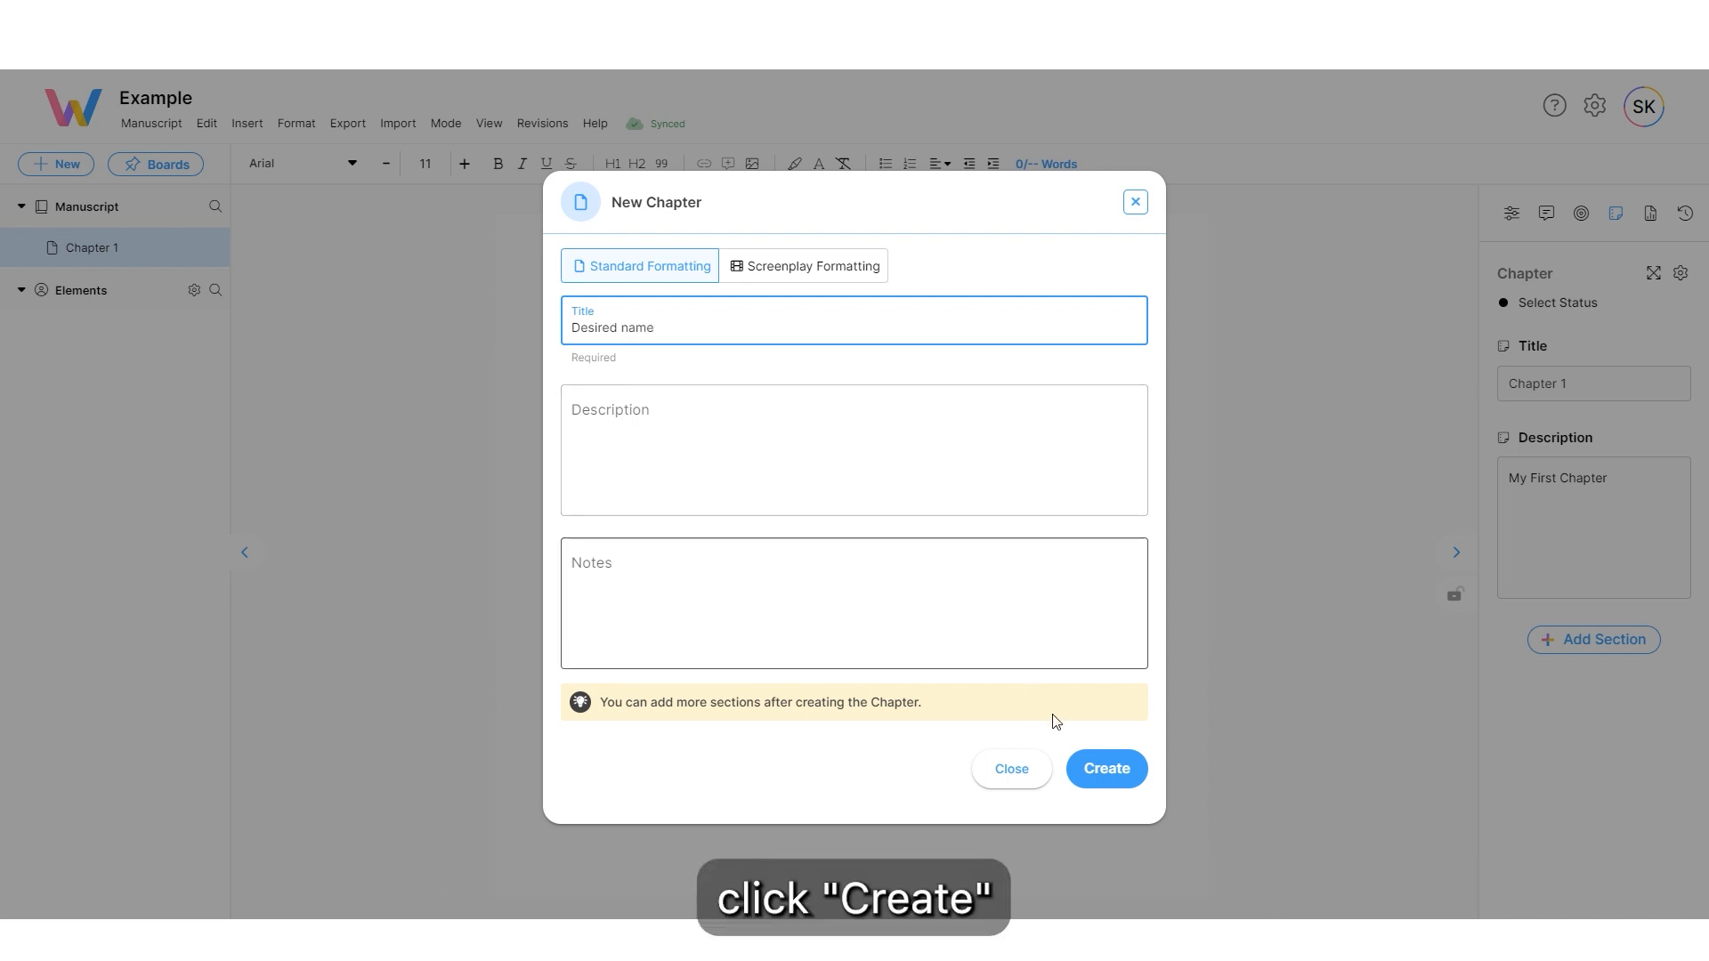
left_click(1105, 769)
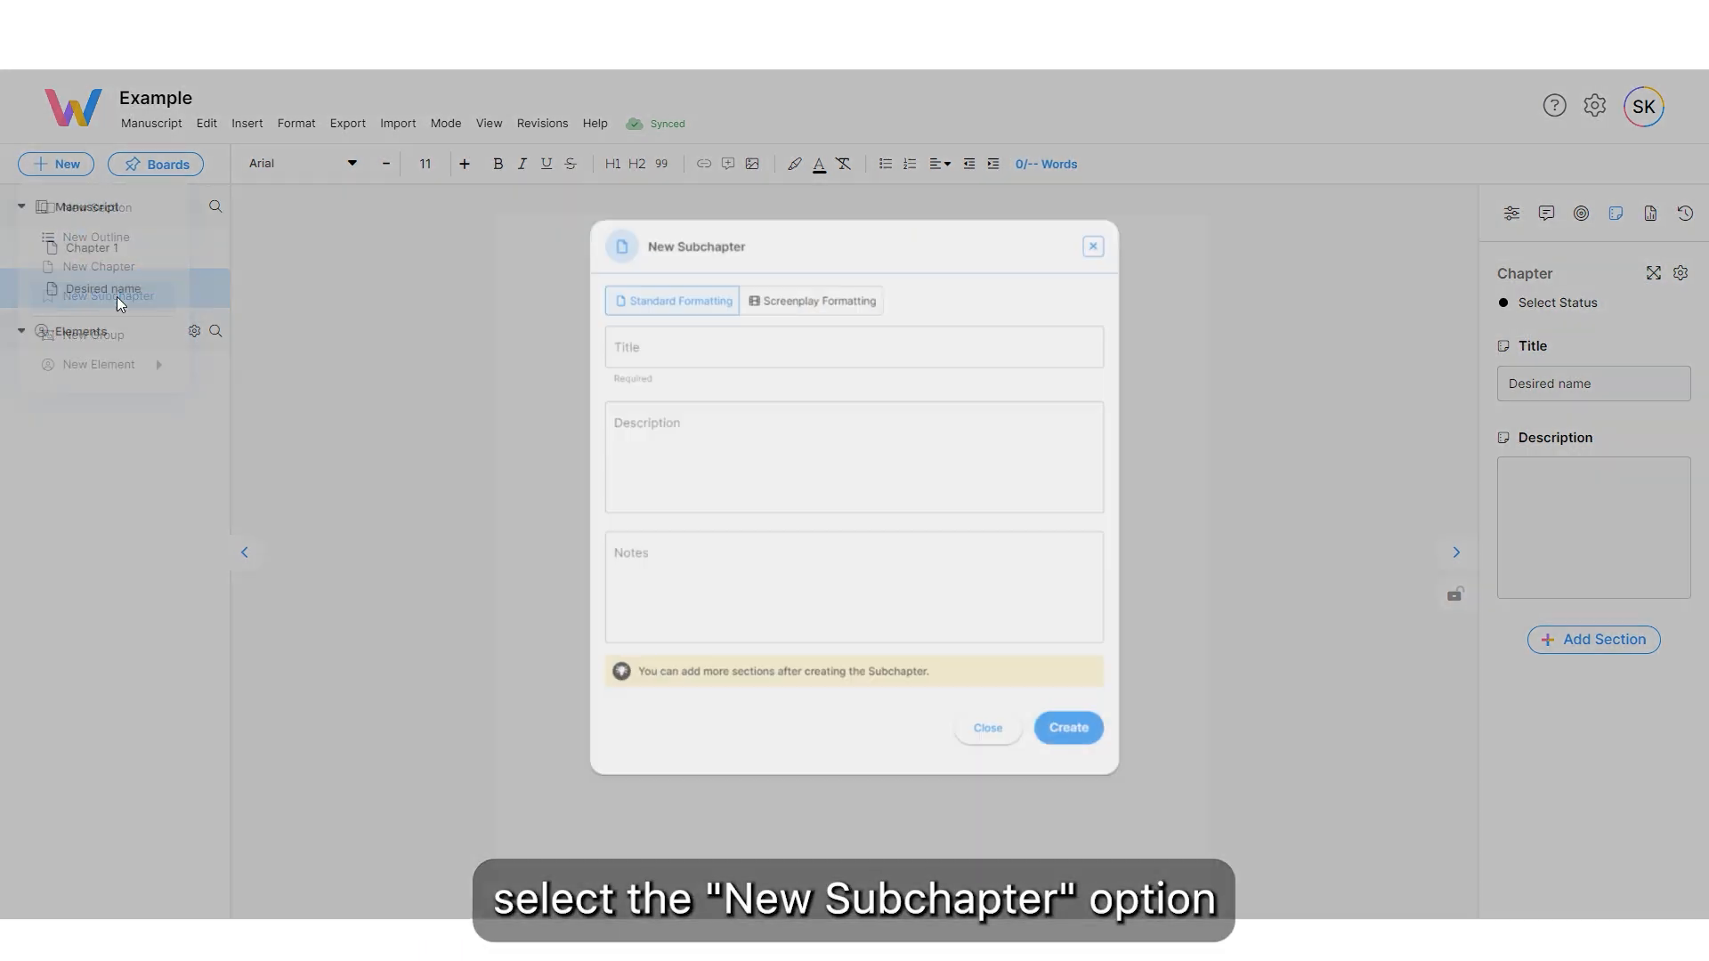
Step: Create a subchapter titled 'Desired subchapter name' under the Desired Name chapter
type("Desired sub")
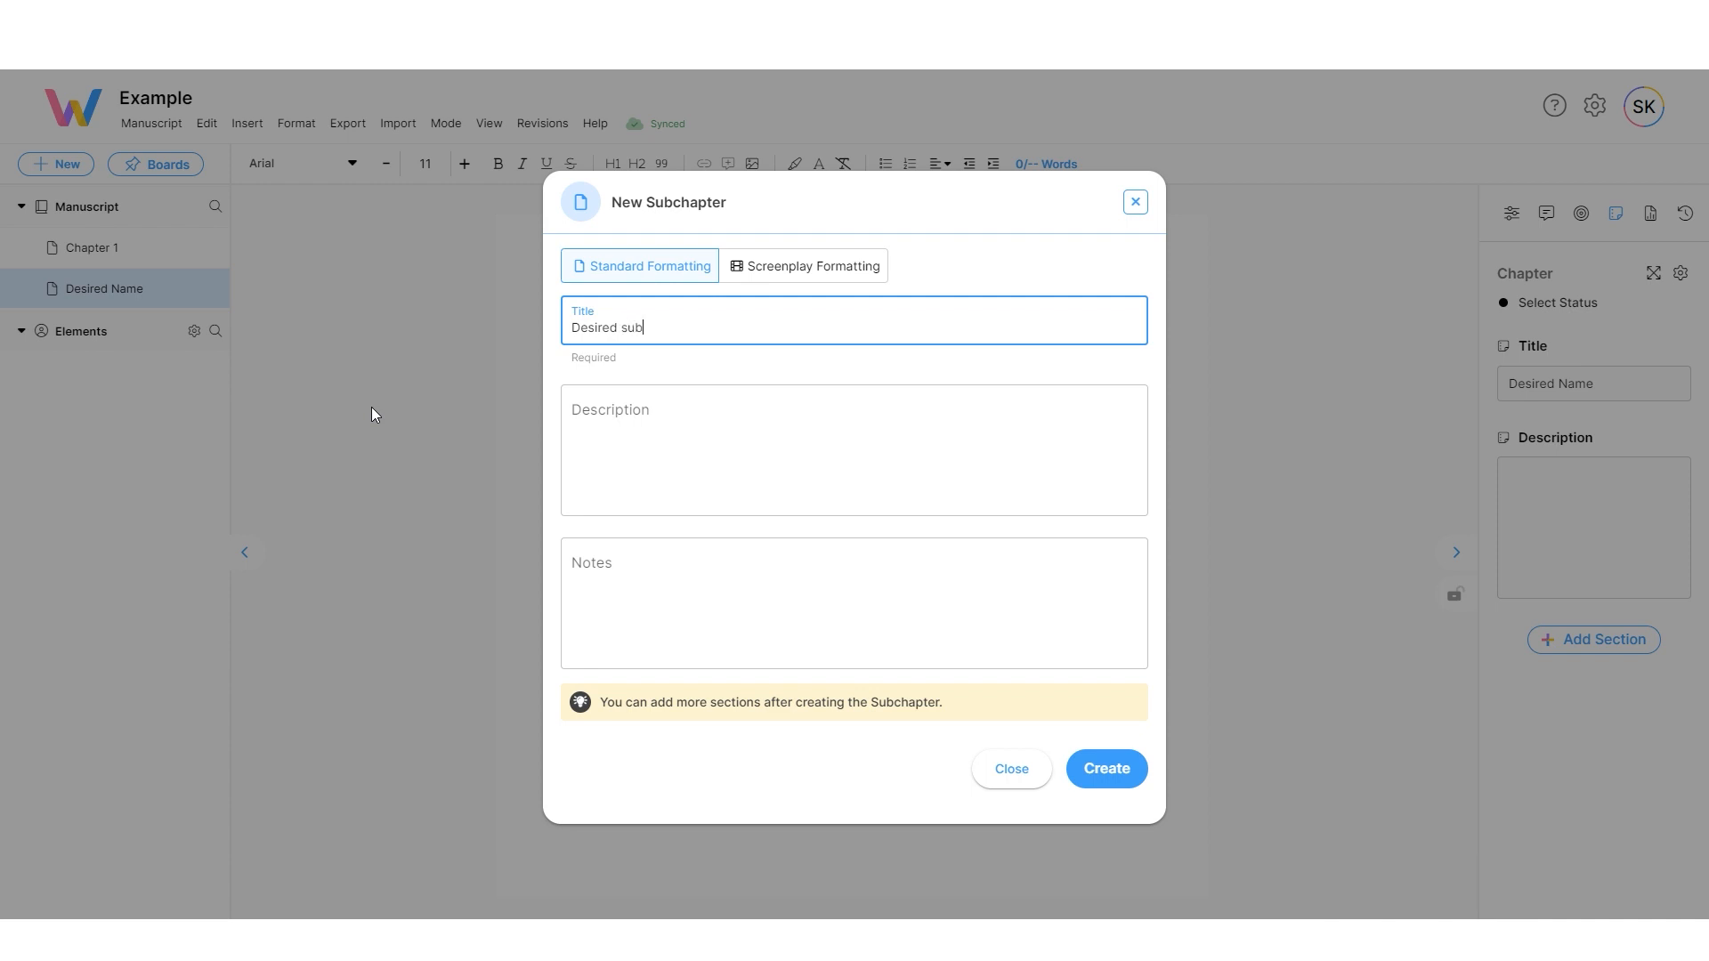
type("chapter name")
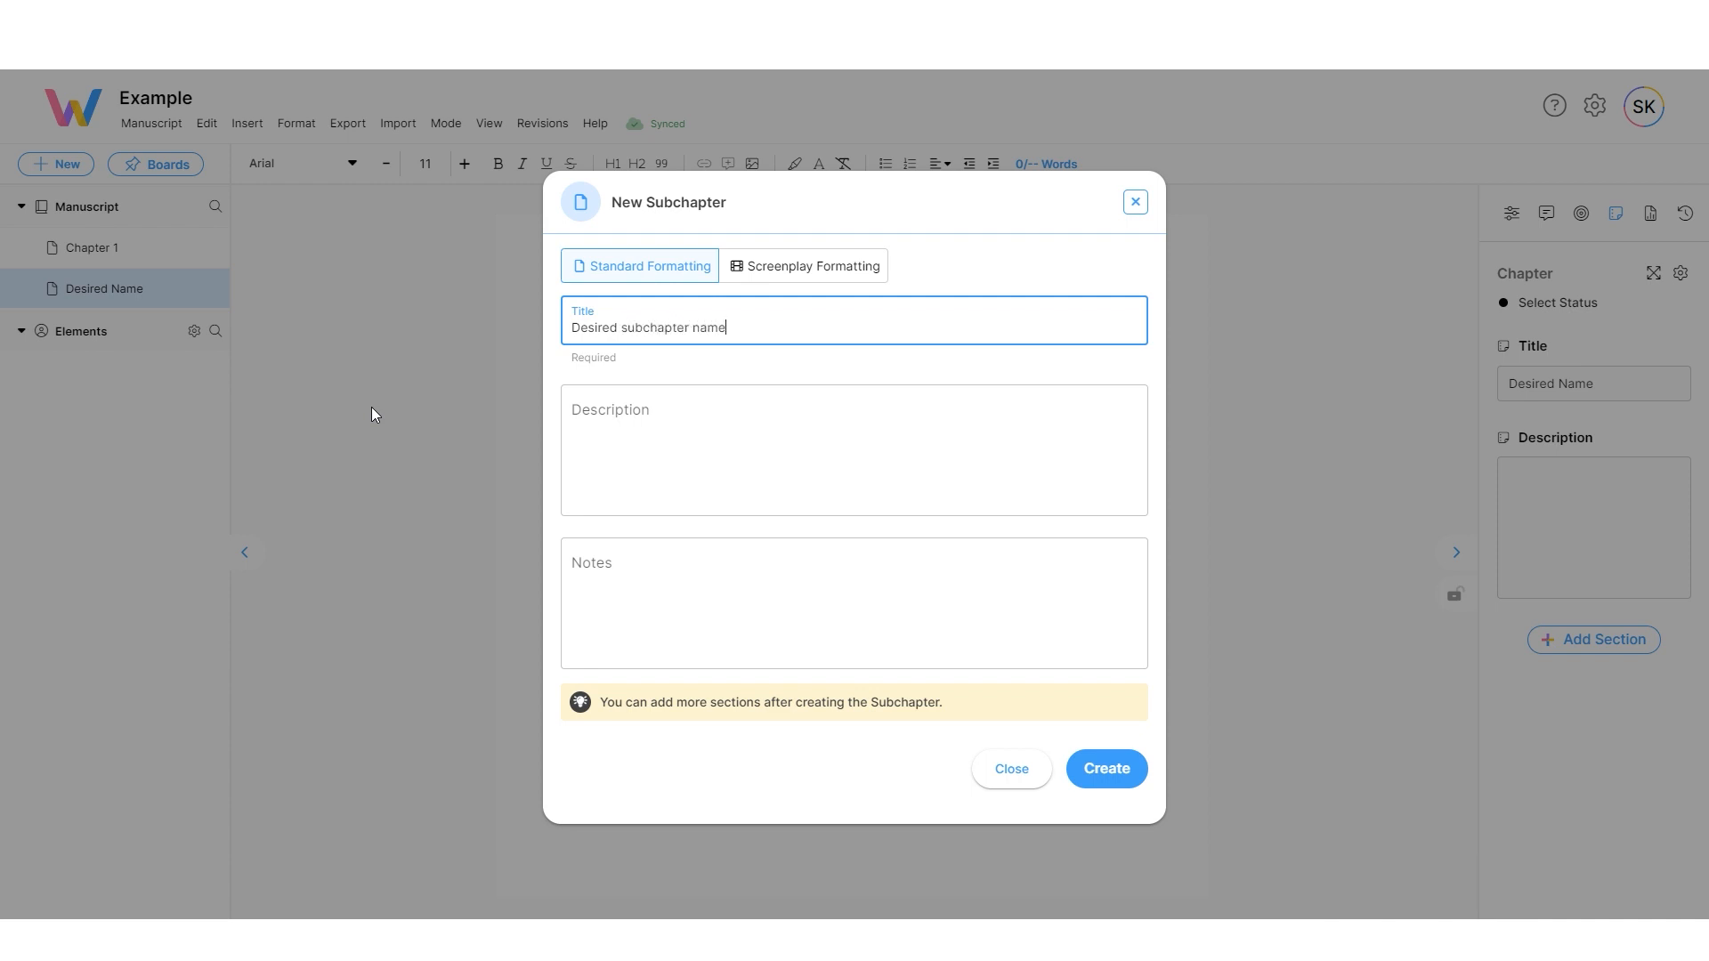
left_click(1103, 769)
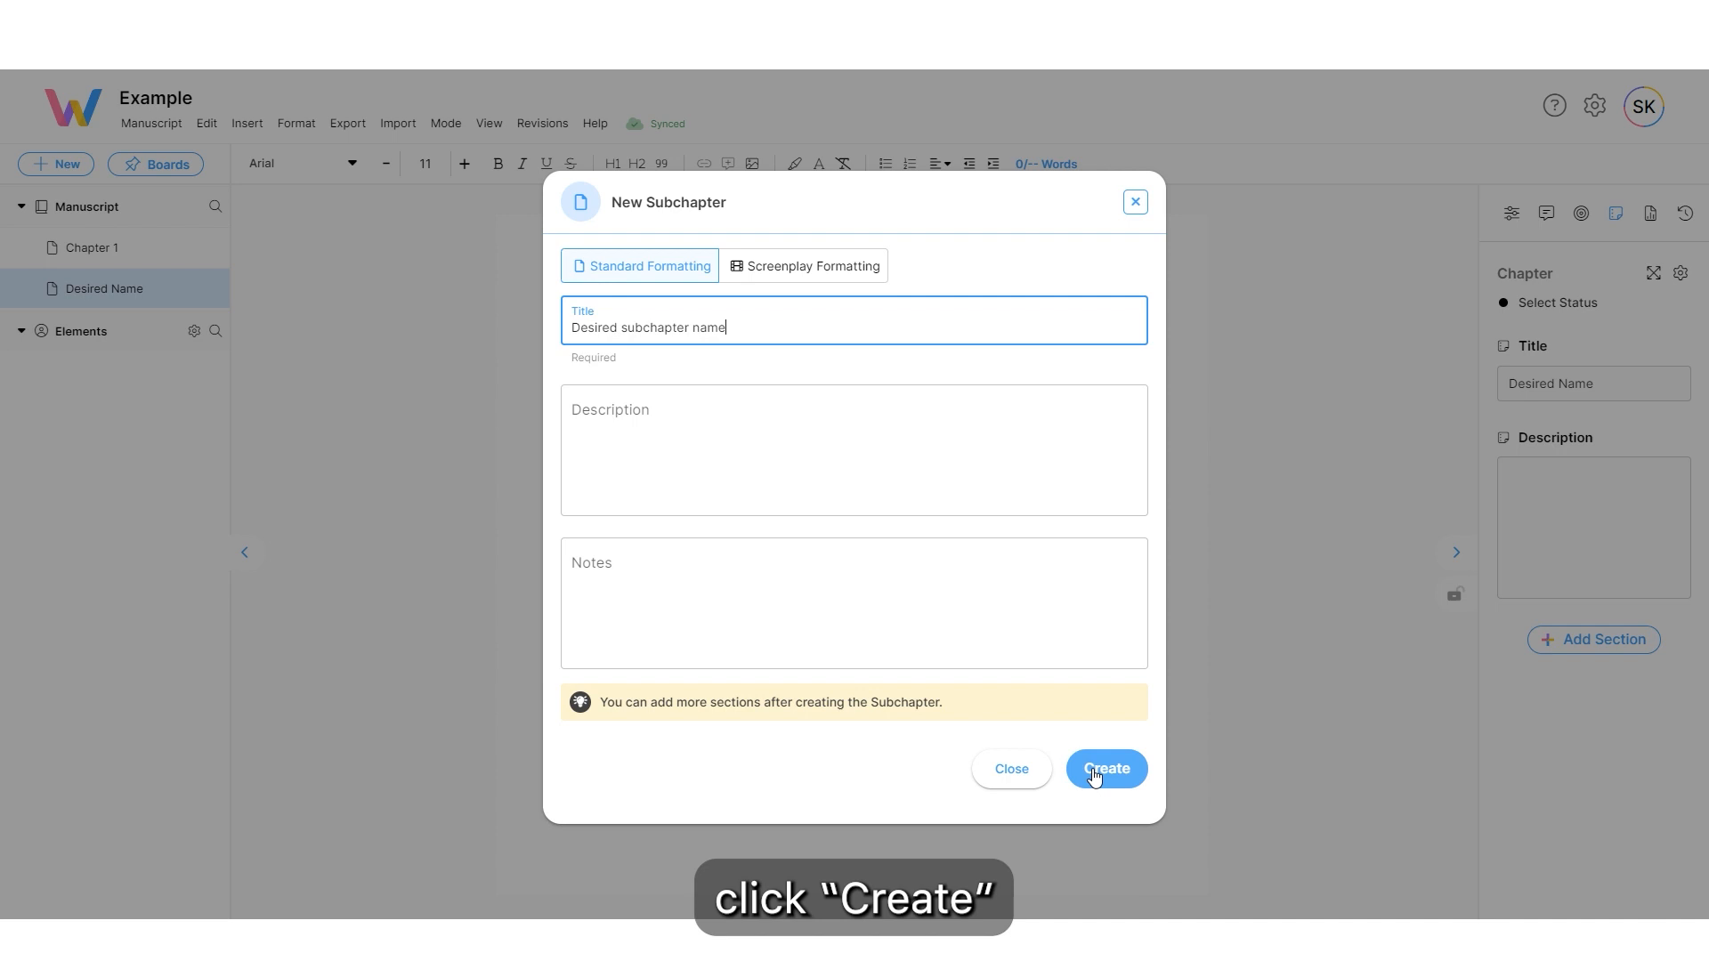
left_click(1103, 768)
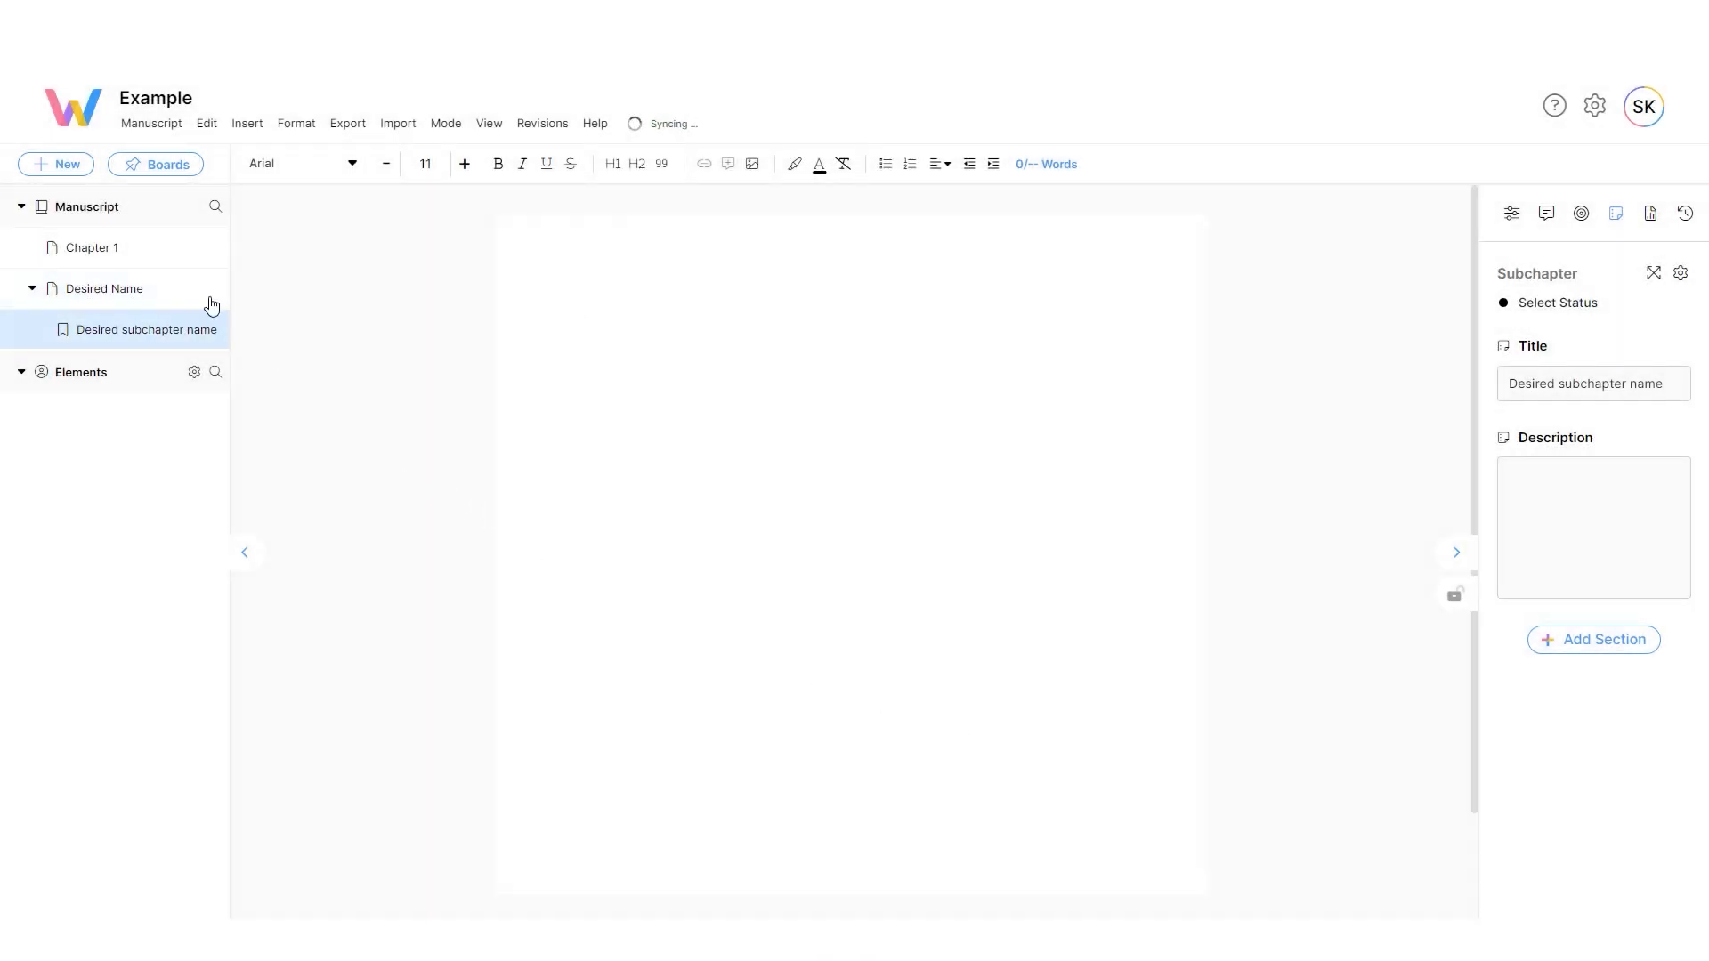
Step: Create a new outline titled 'Desired outline name' from the New menu
left_click(55, 163)
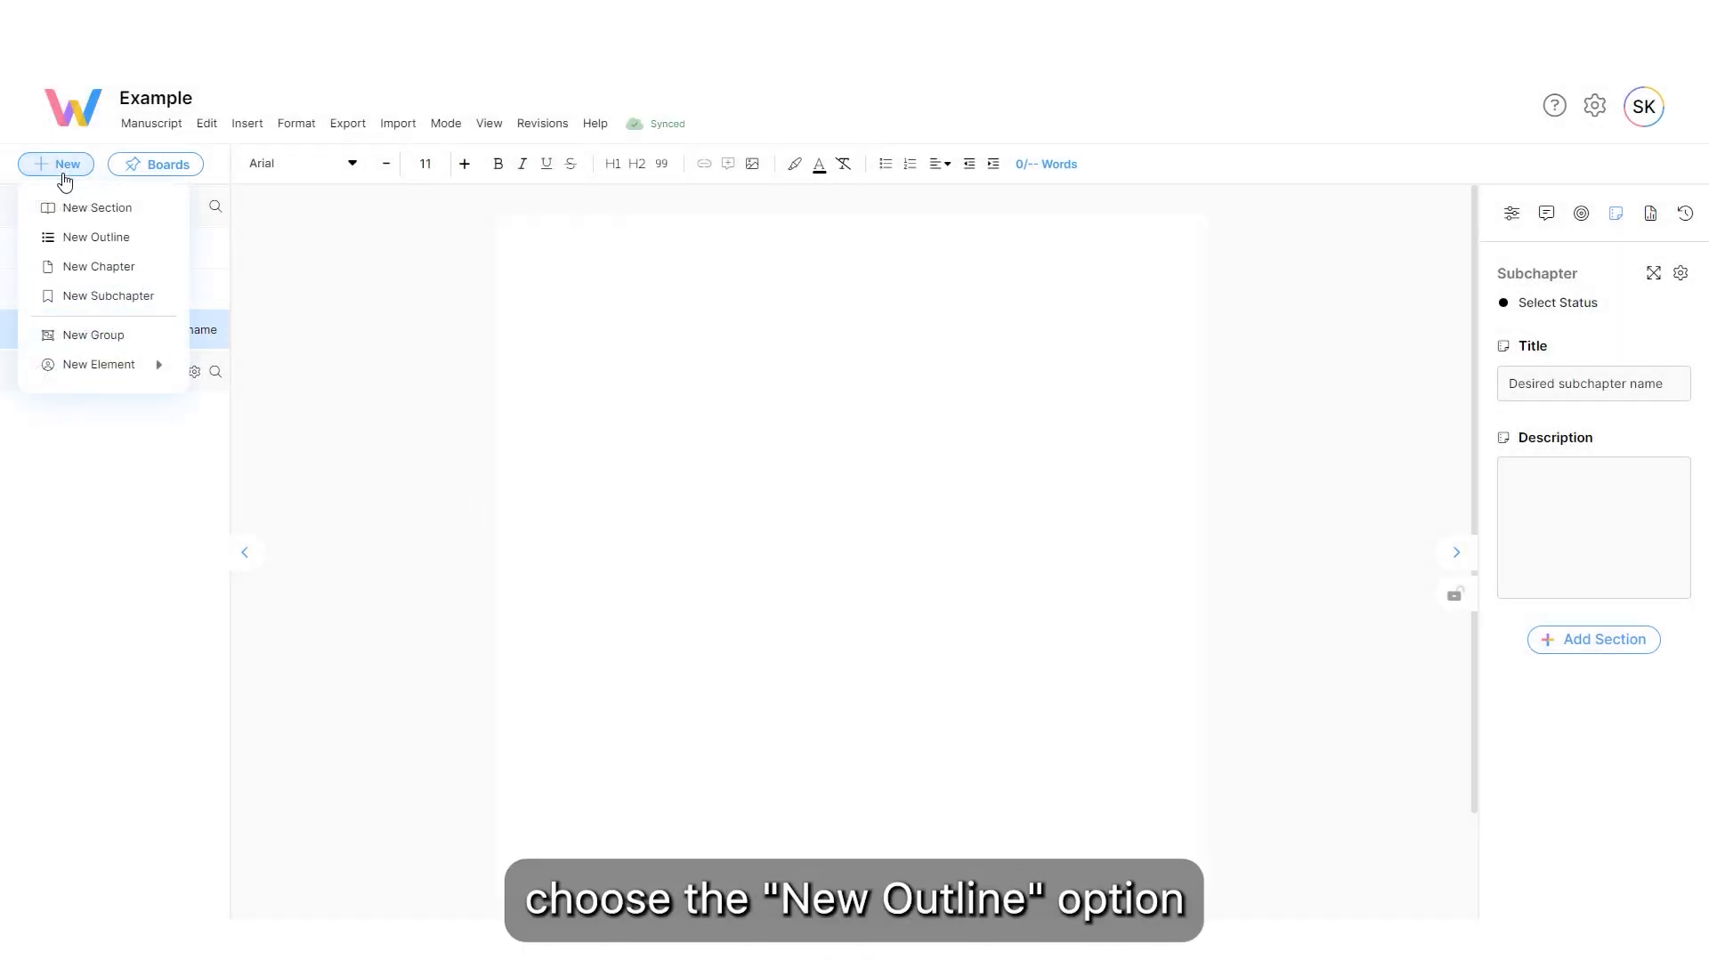
left_click(96, 236)
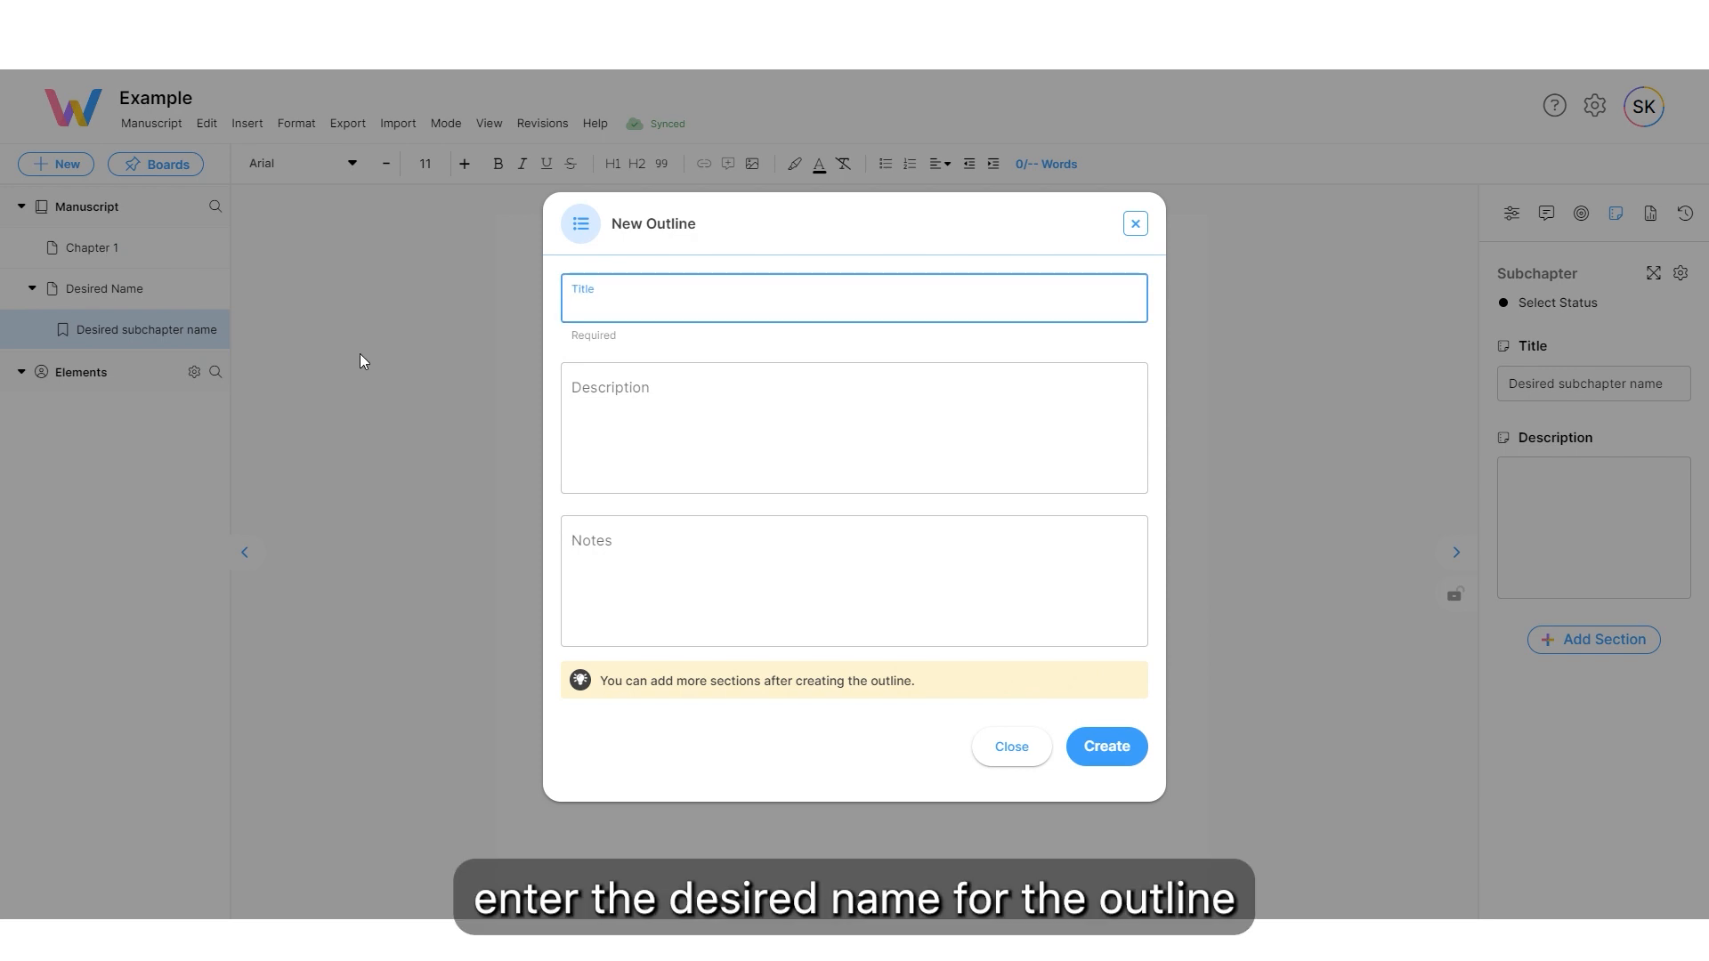
type("Desired")
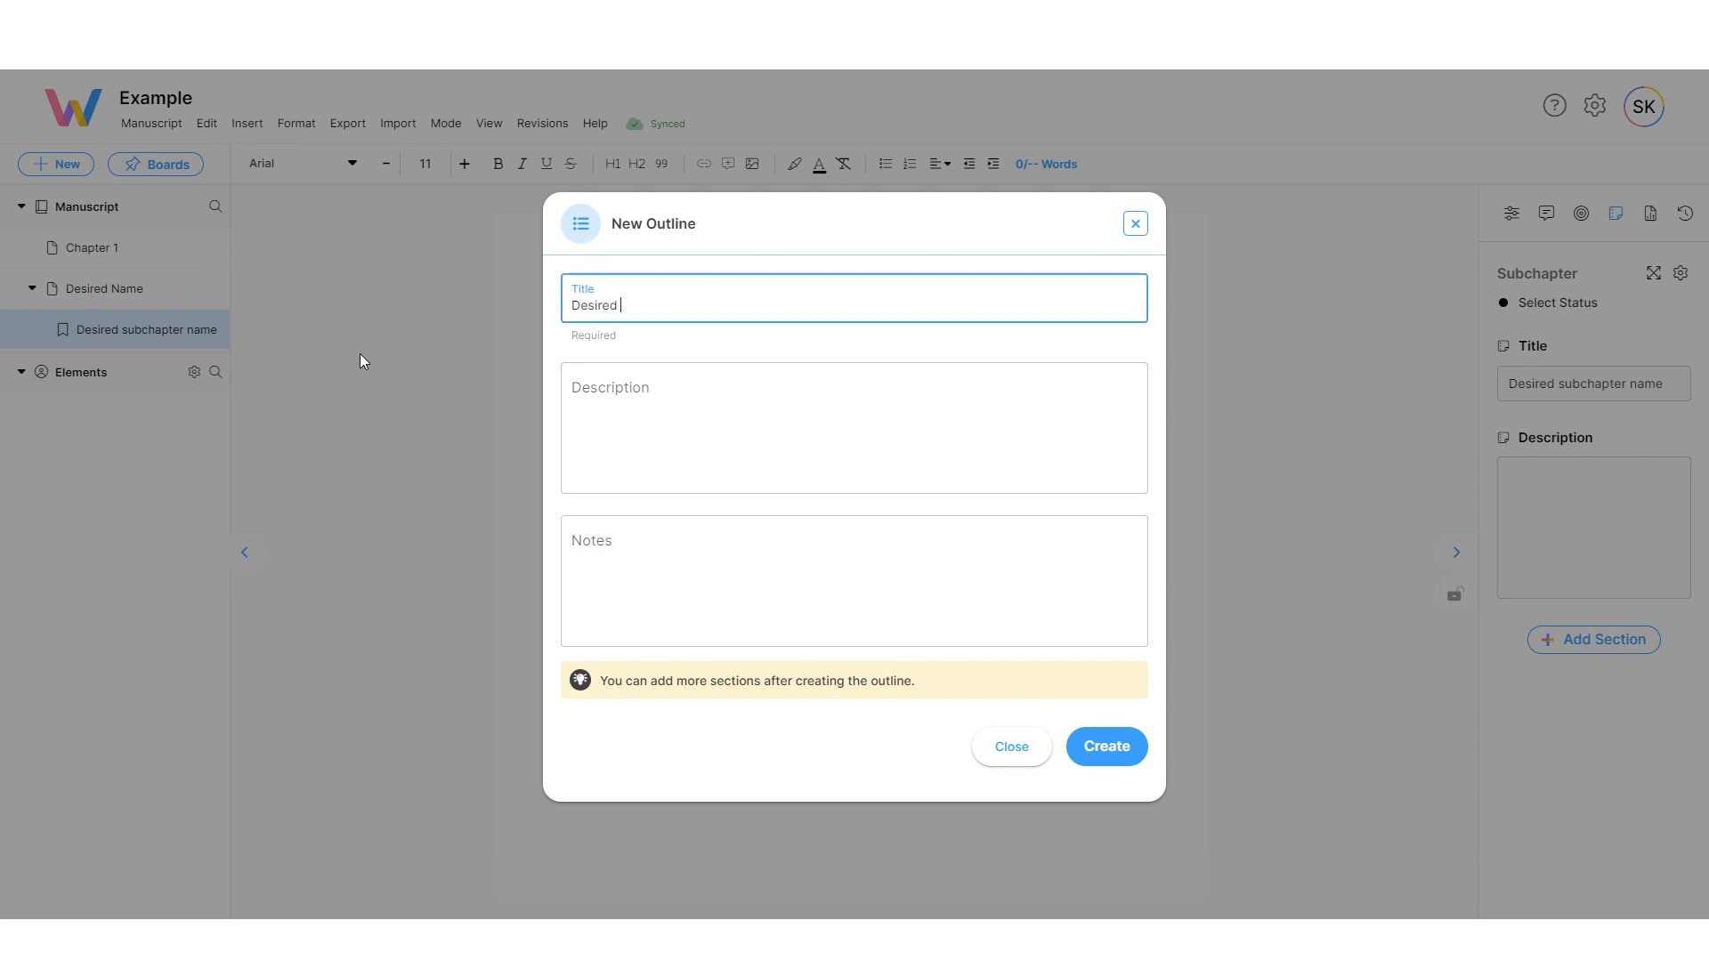
type("outline name")
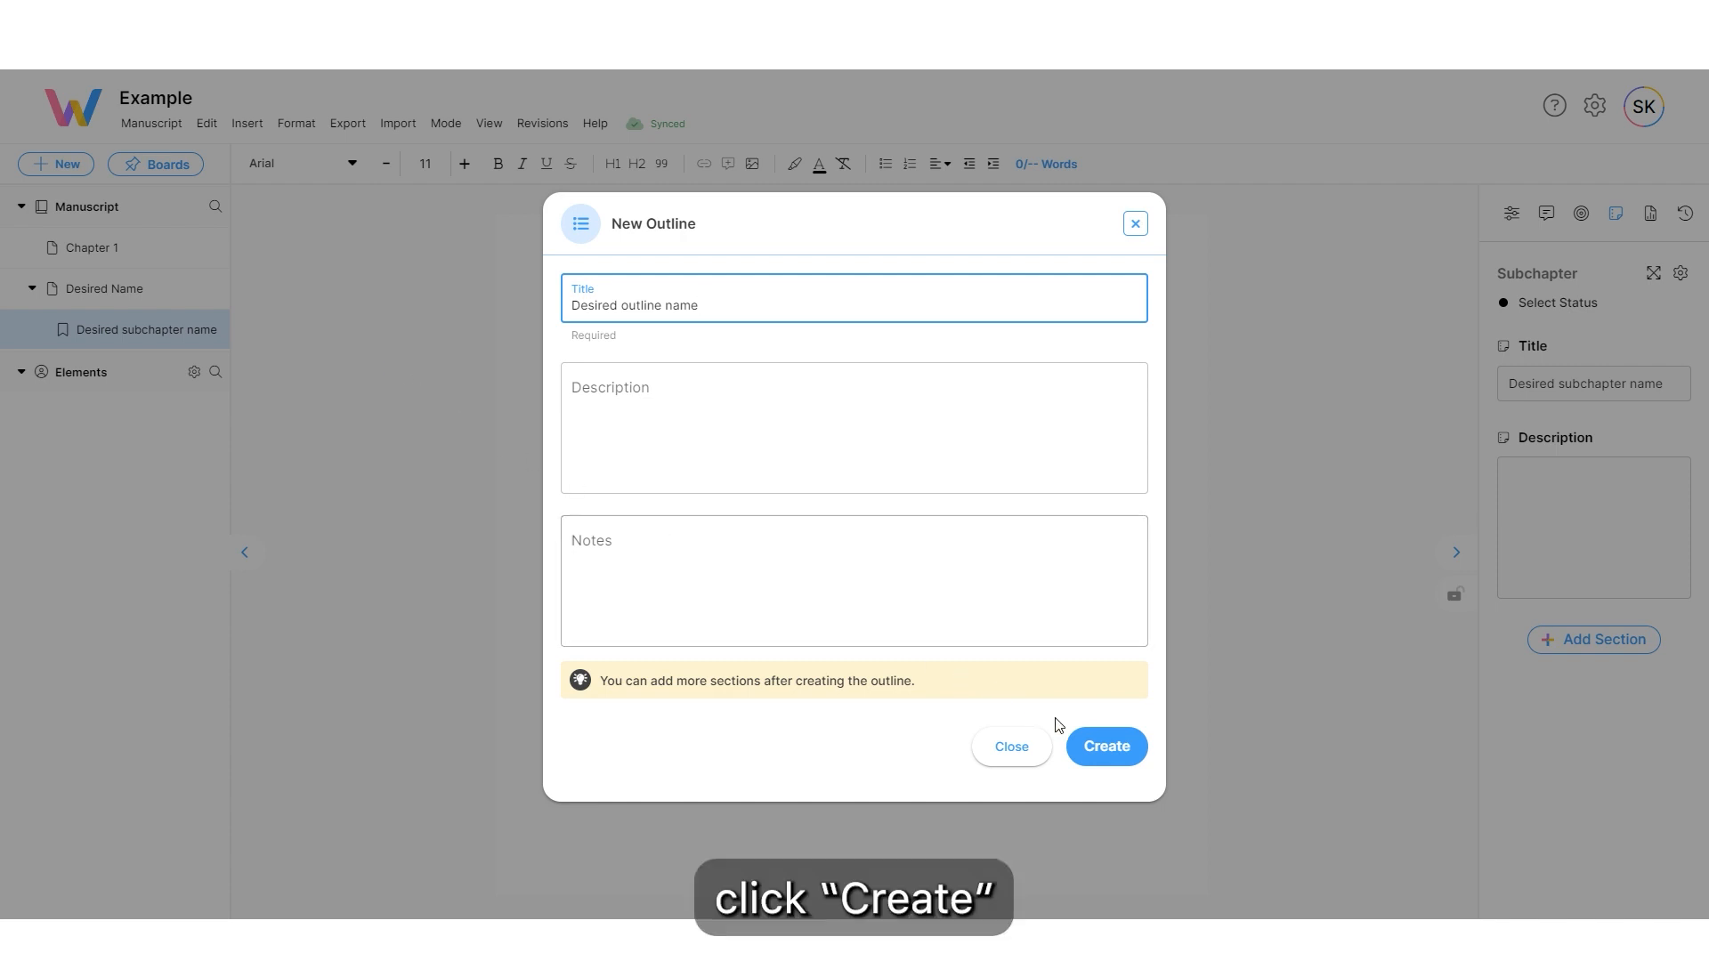
left_click(1104, 745)
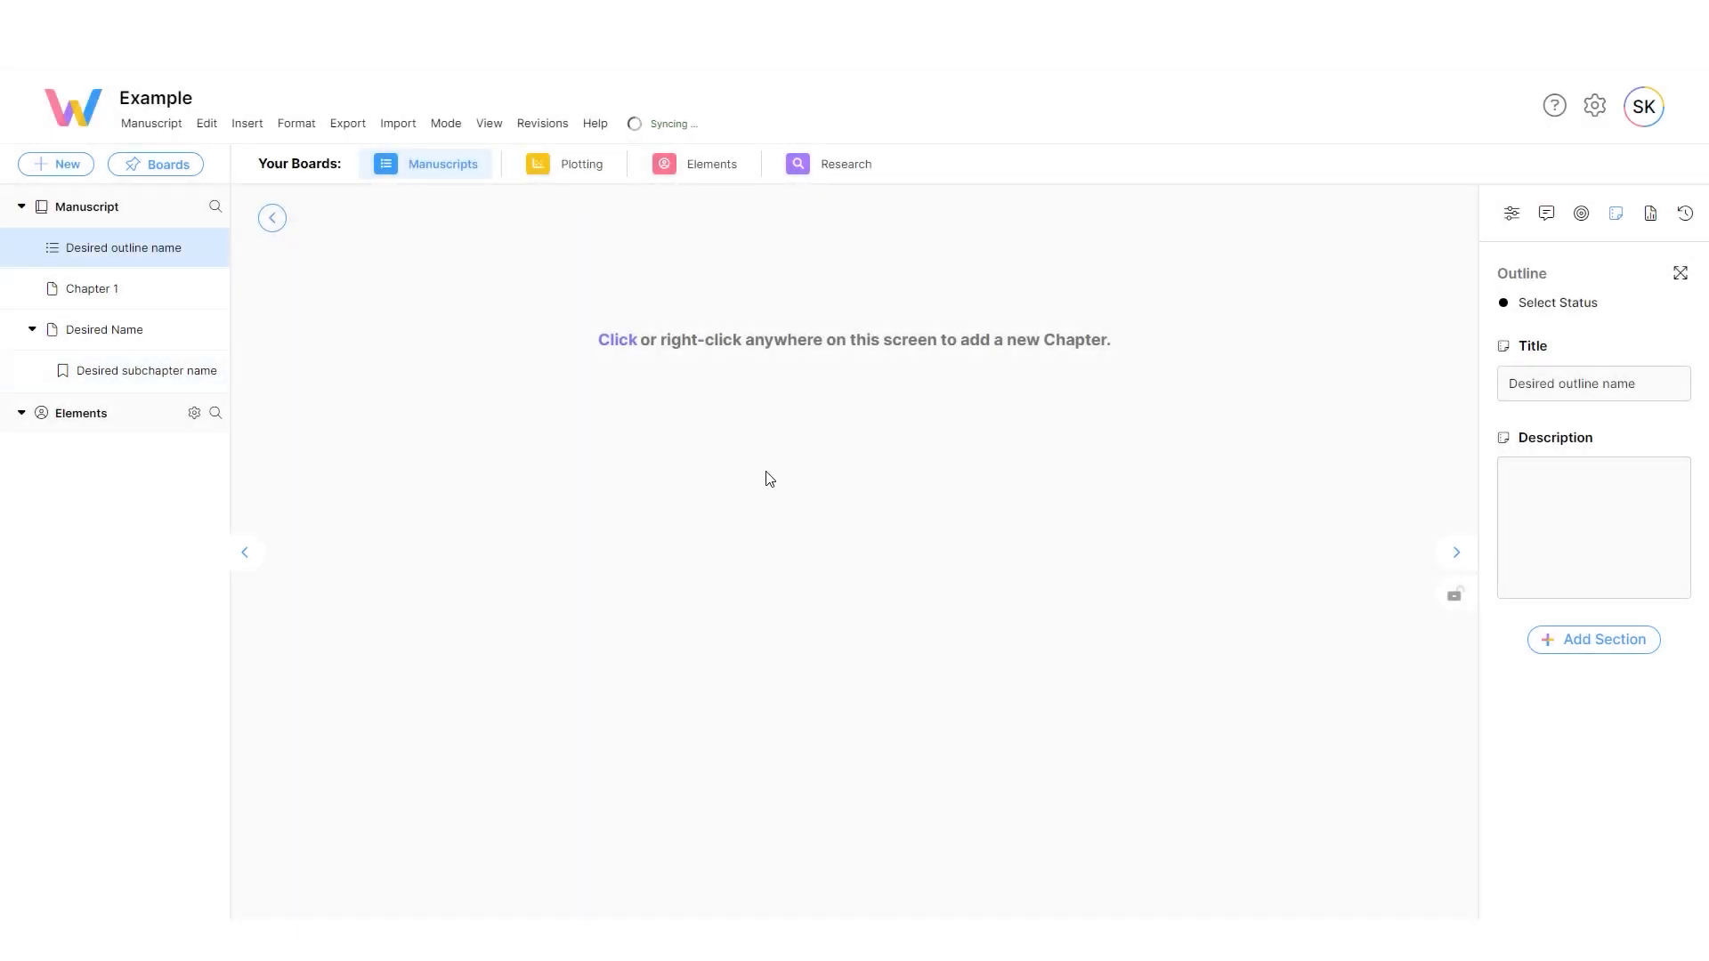
Step: Start a new chapter from the outline board's context menu with Screenplay Formatting selected
right_click(737, 444)
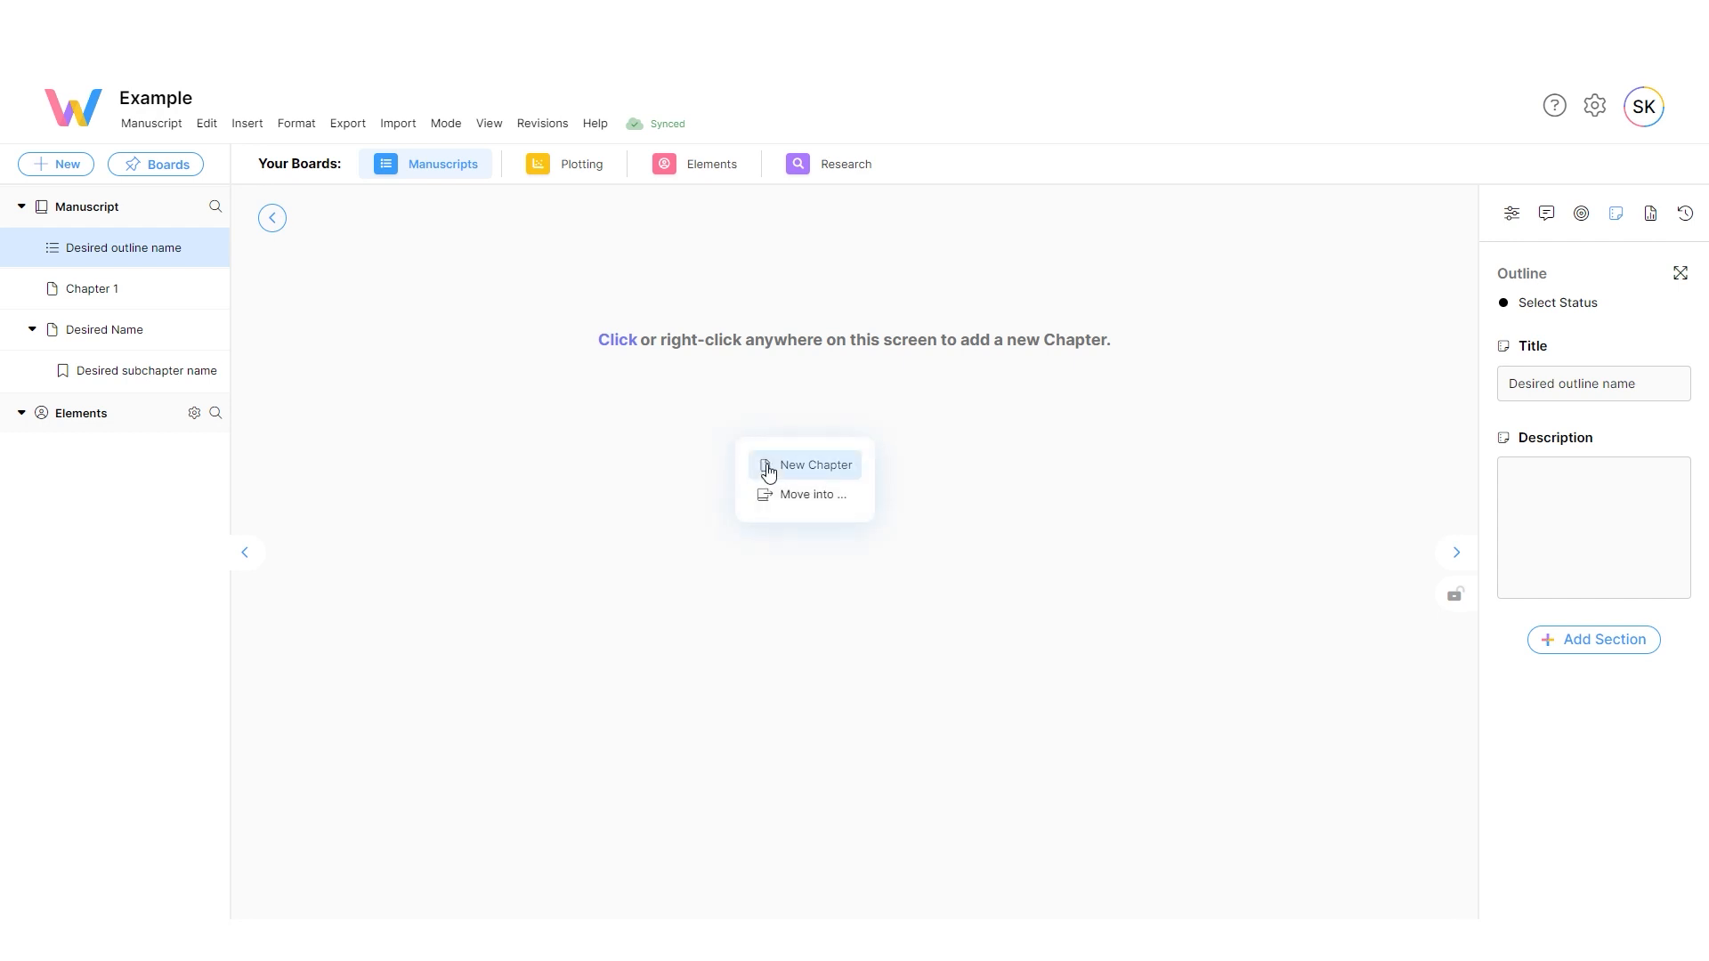
left_click(815, 465)
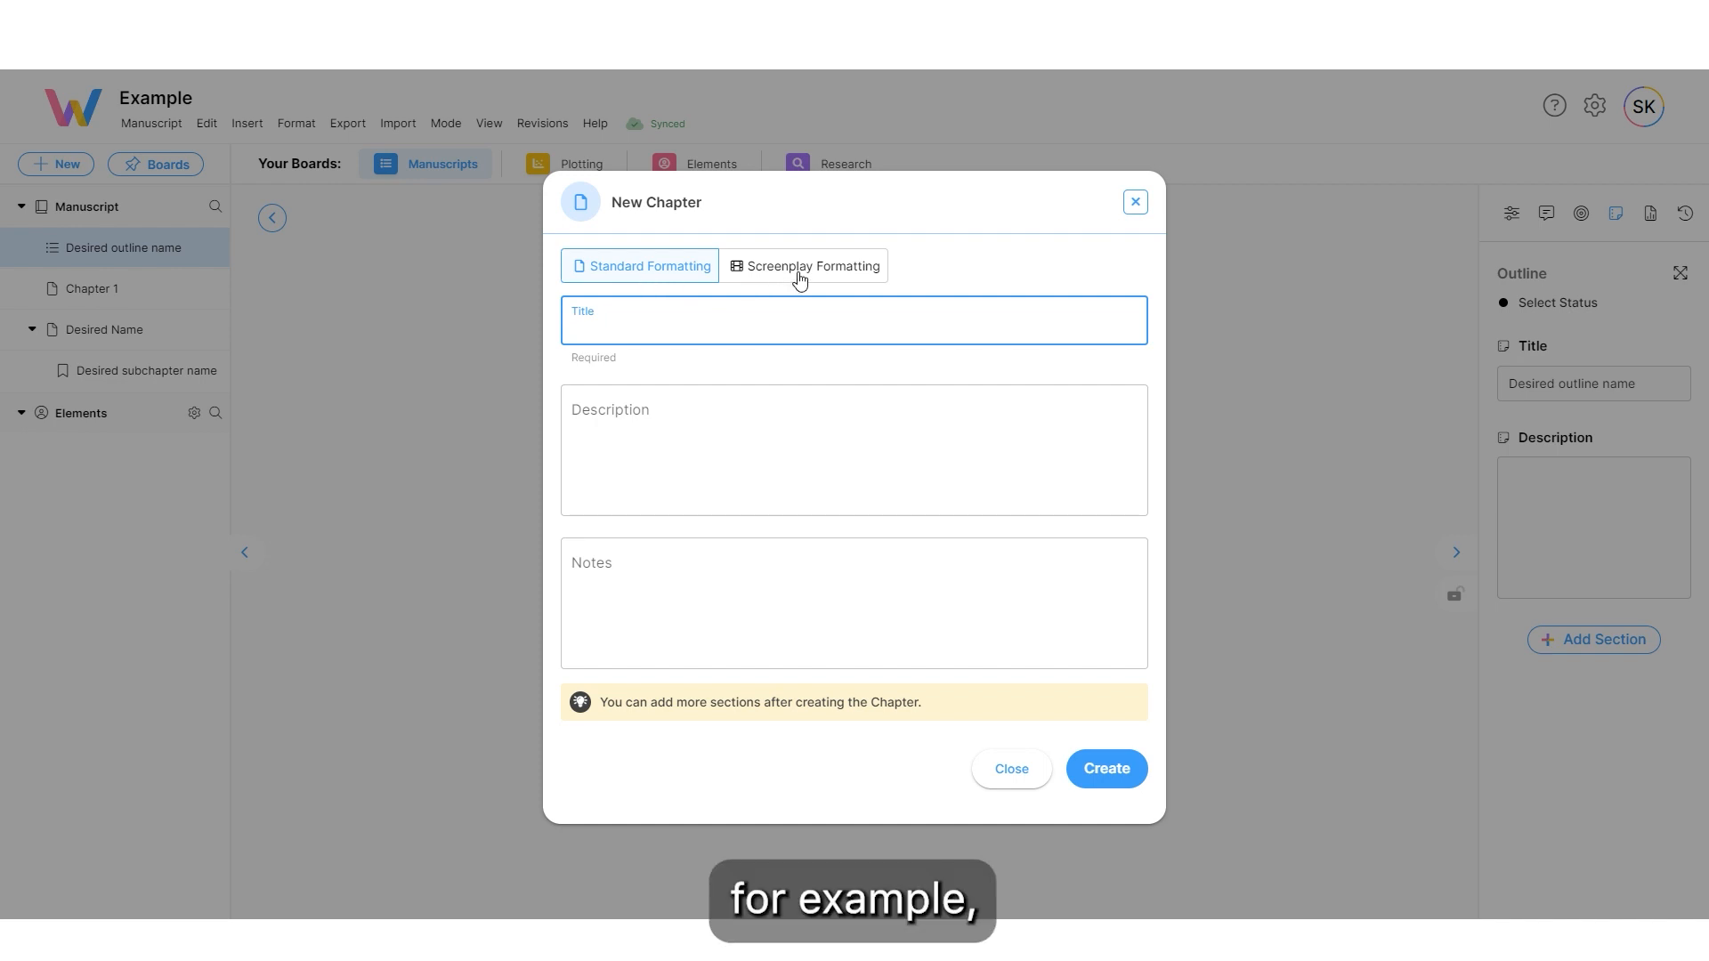
left_click(803, 266)
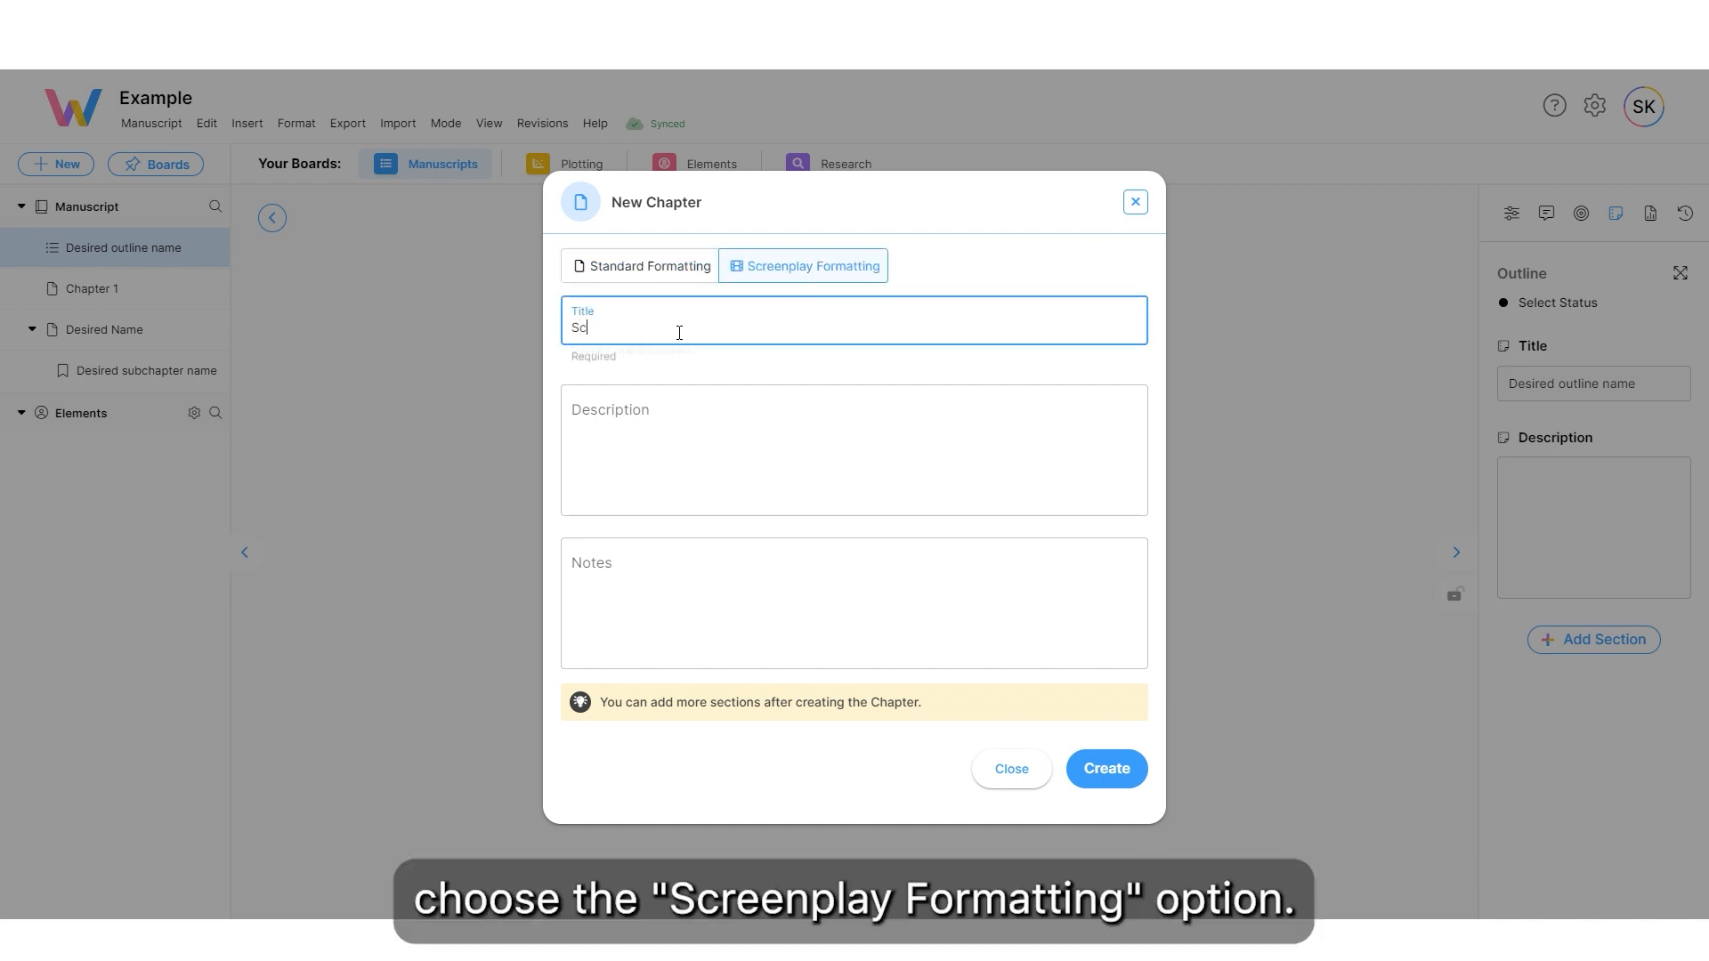